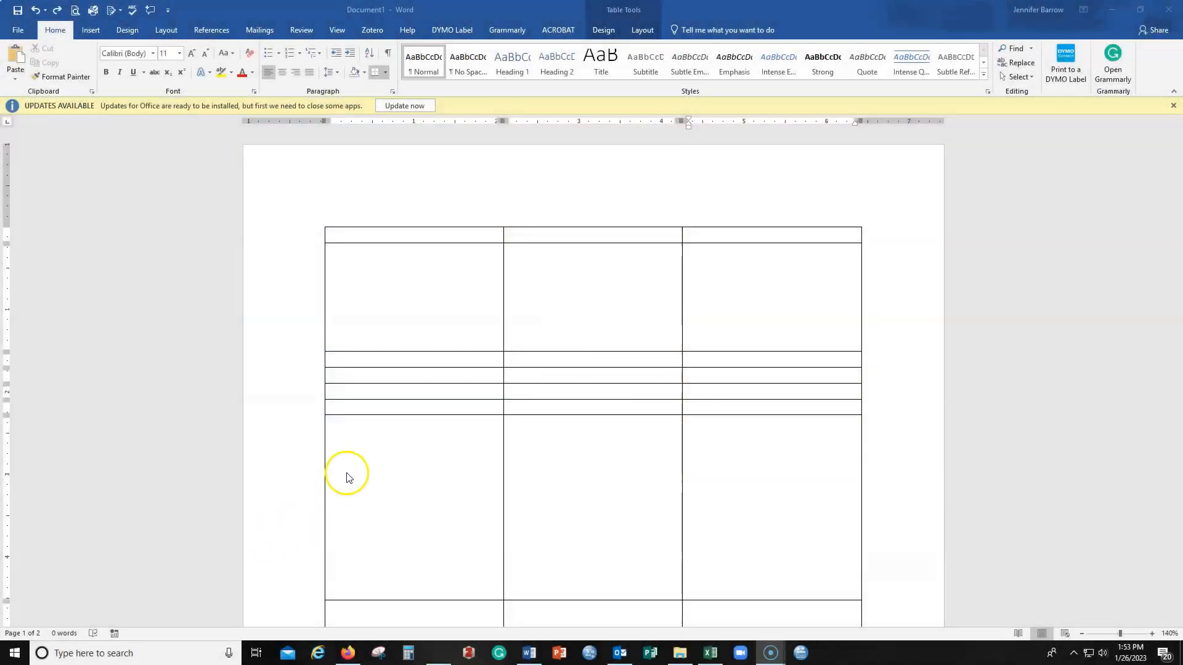
pyautogui.moveTo(370, 274)
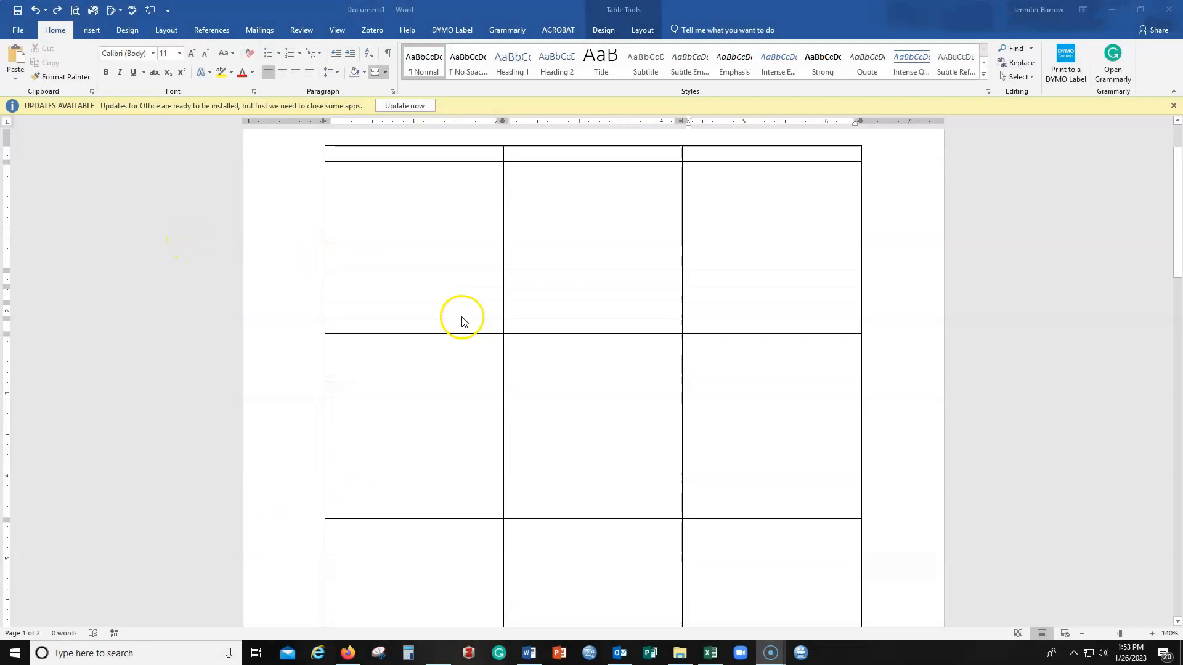
# Reveal formatting marks and select the lone paragraph mark on the blank second page.
pyautogui.scroll(-3)
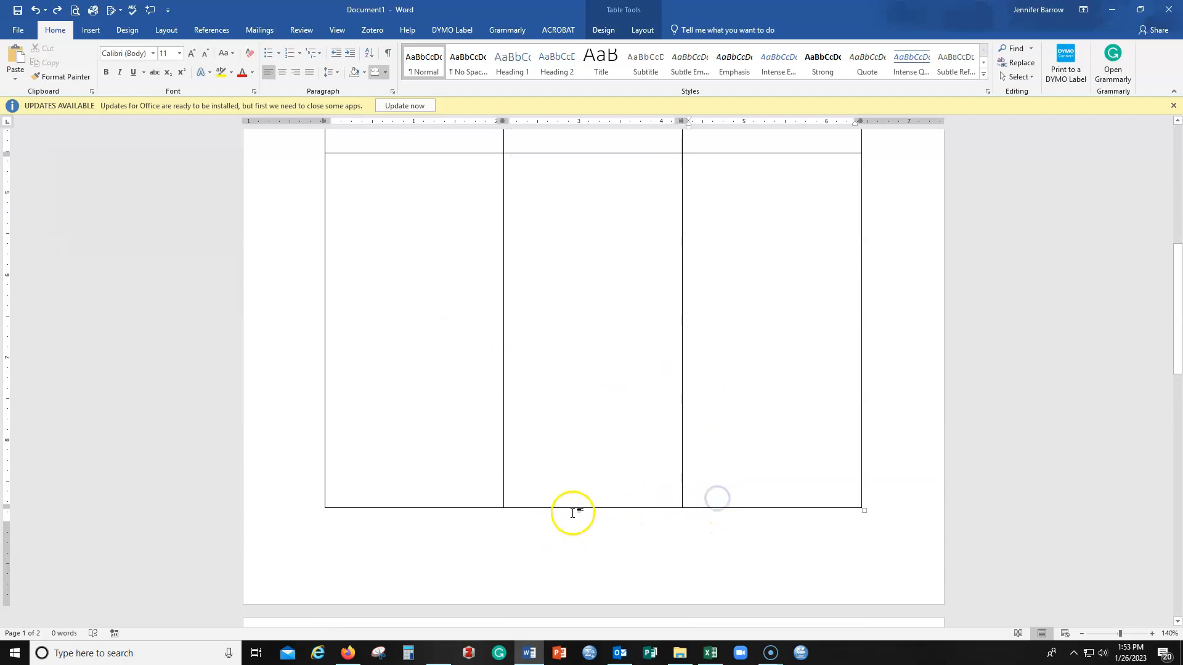
pyautogui.scroll(-3)
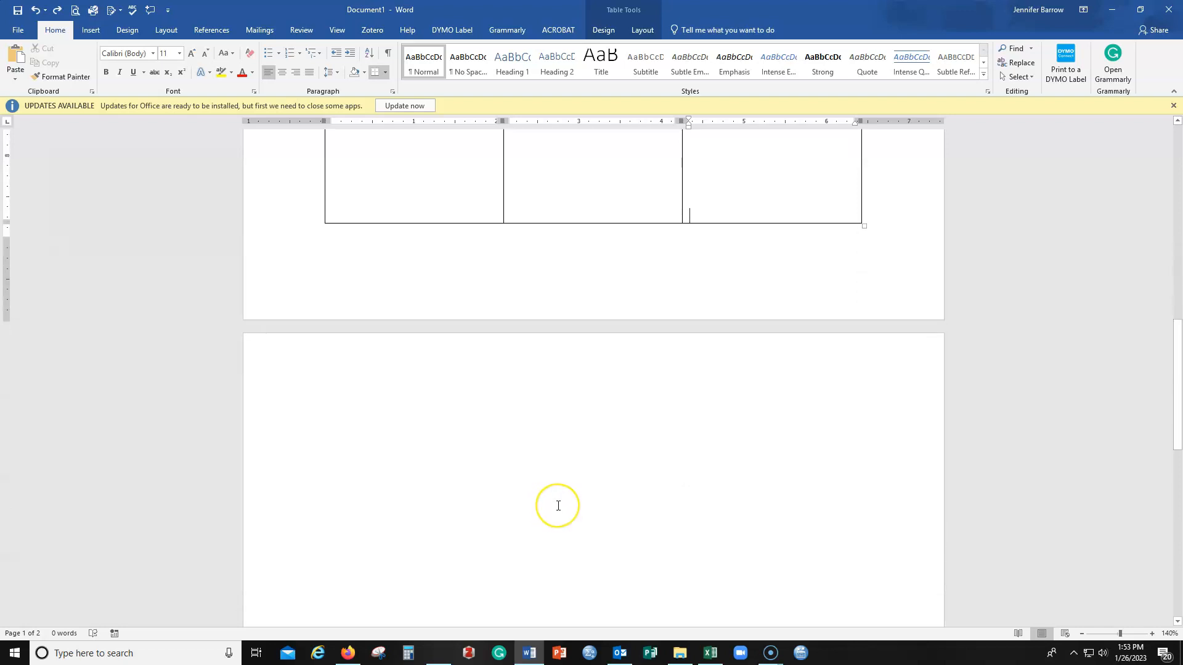
pyautogui.moveTo(539, 498)
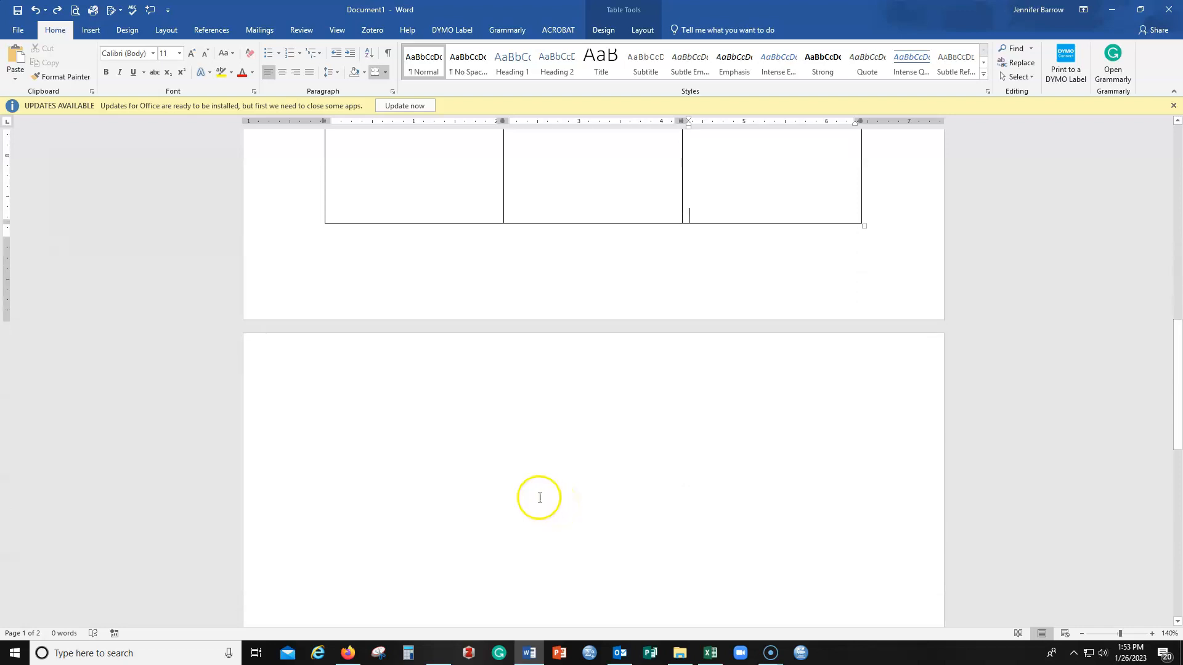
pyautogui.moveTo(497, 492)
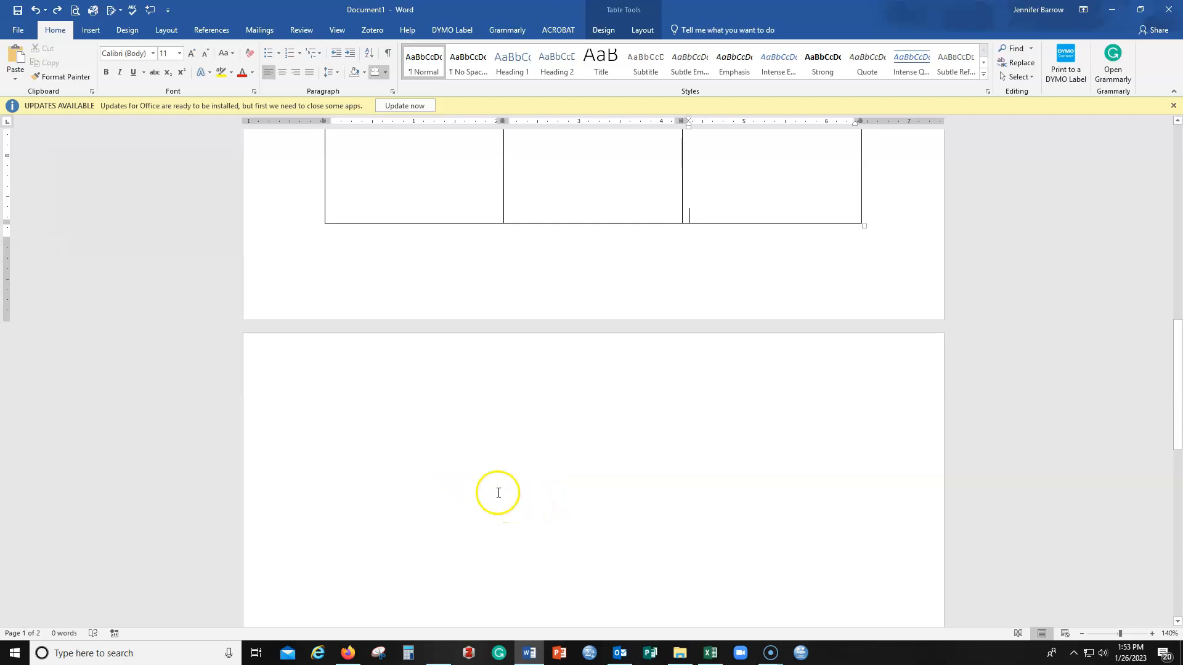
pyautogui.moveTo(414, 152)
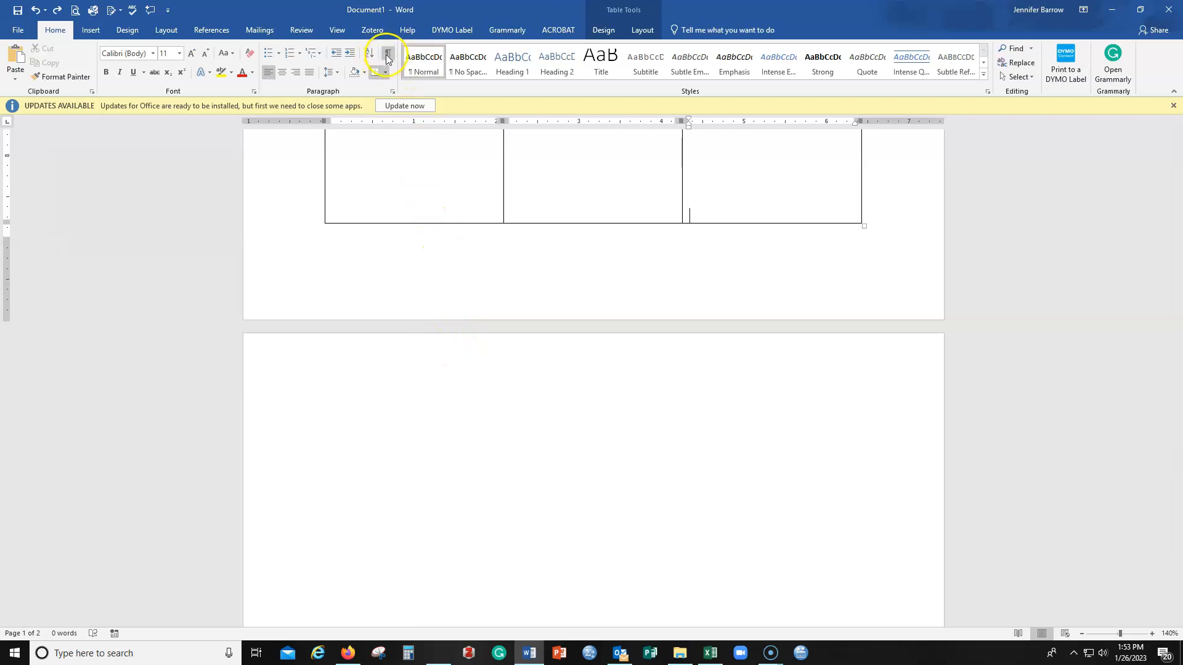
pyautogui.moveTo(387, 59)
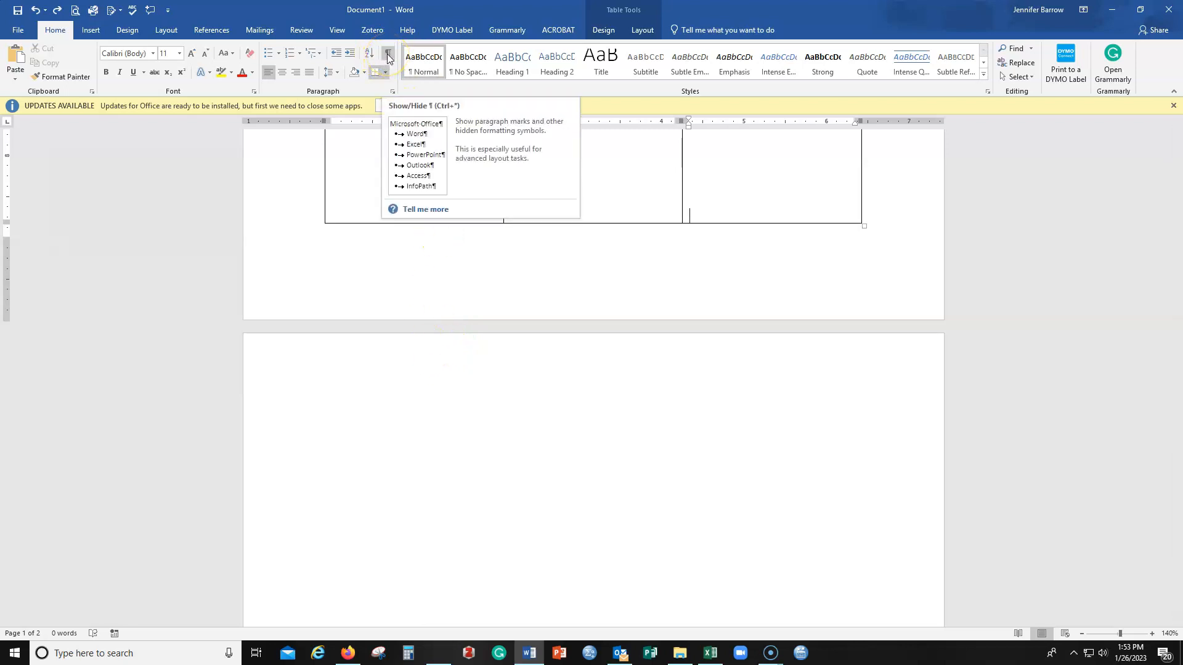
pyautogui.click(386, 53)
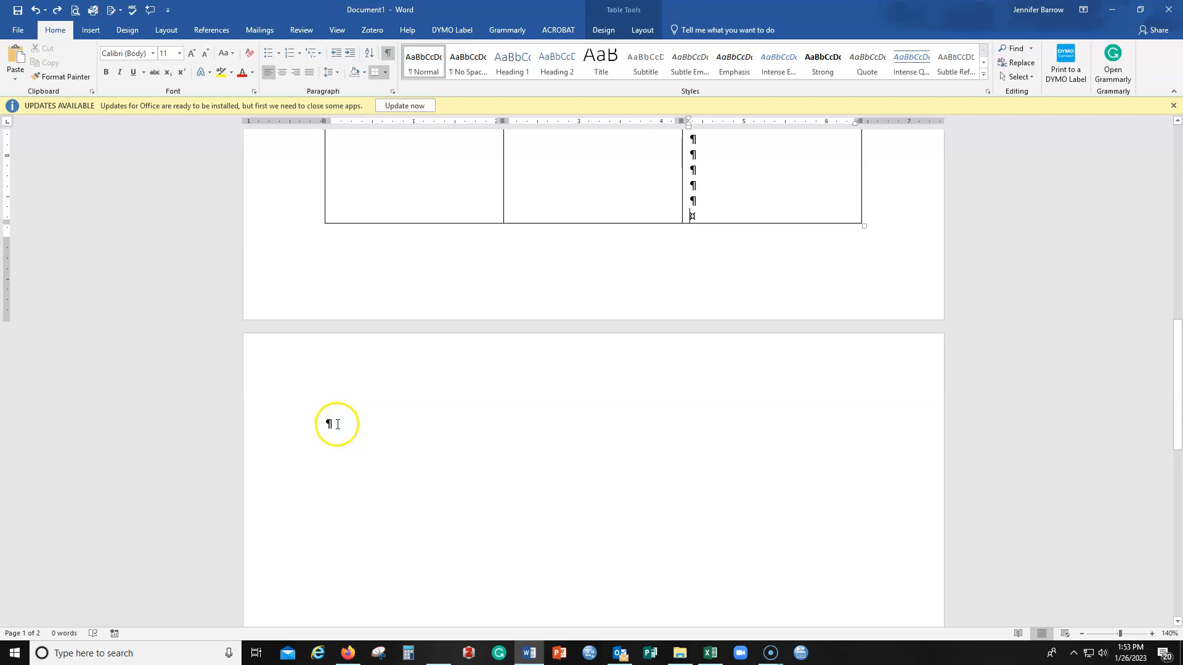
pyautogui.click(335, 424)
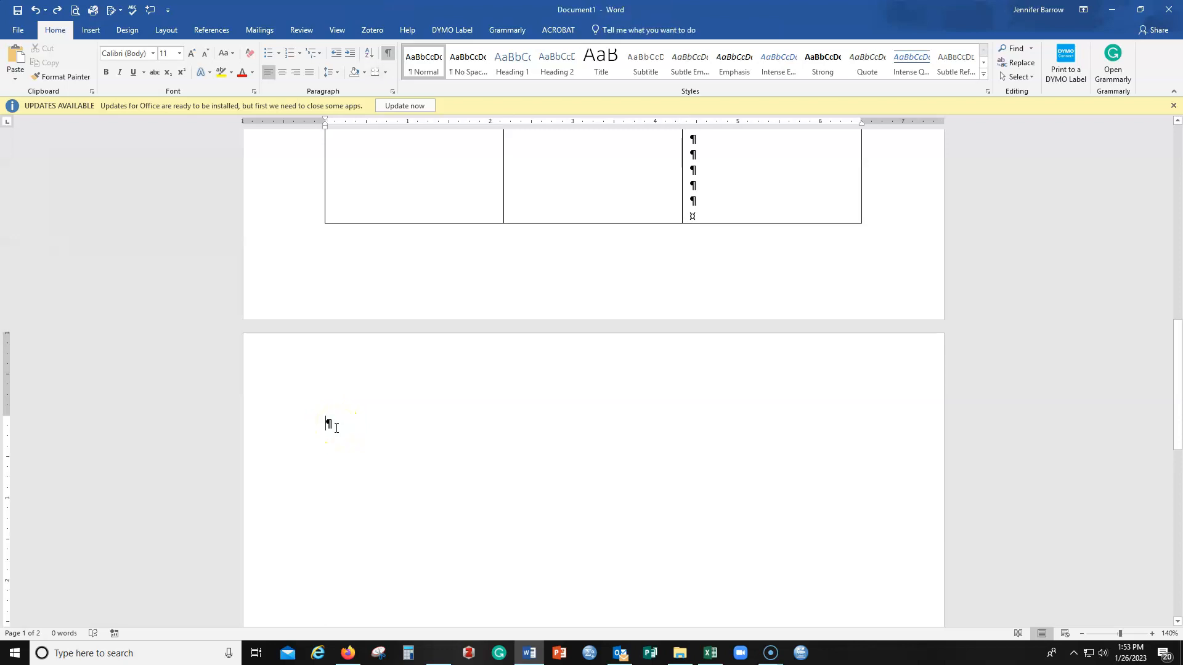
pyautogui.click(328, 423)
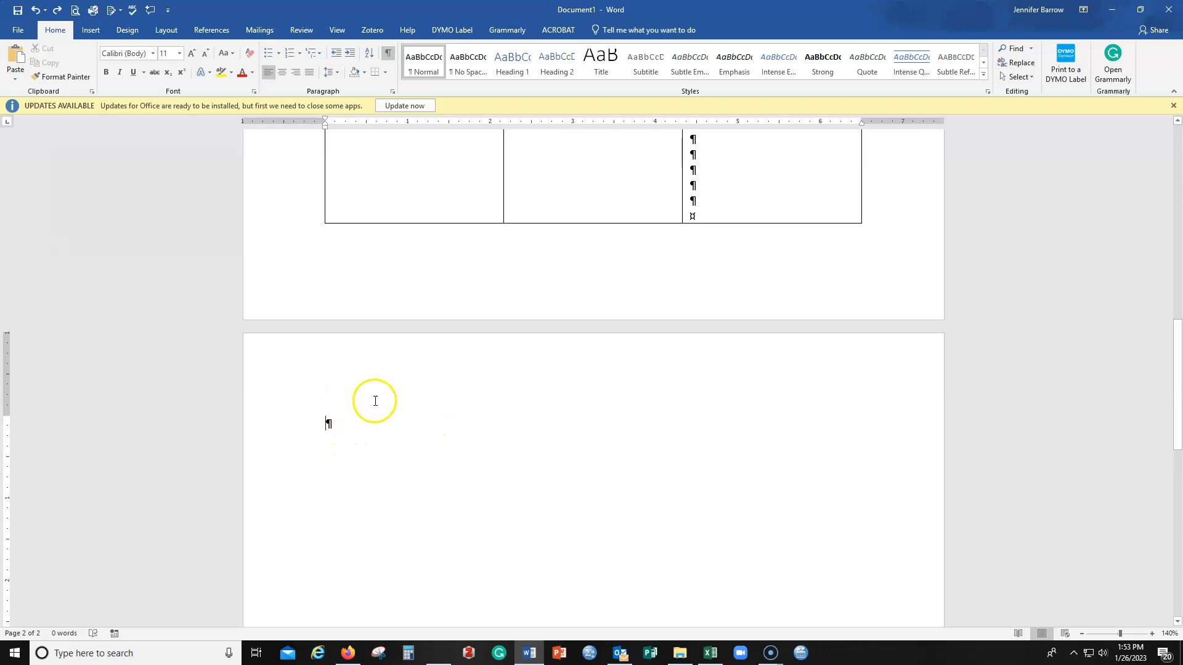
pyautogui.moveTo(444, 247)
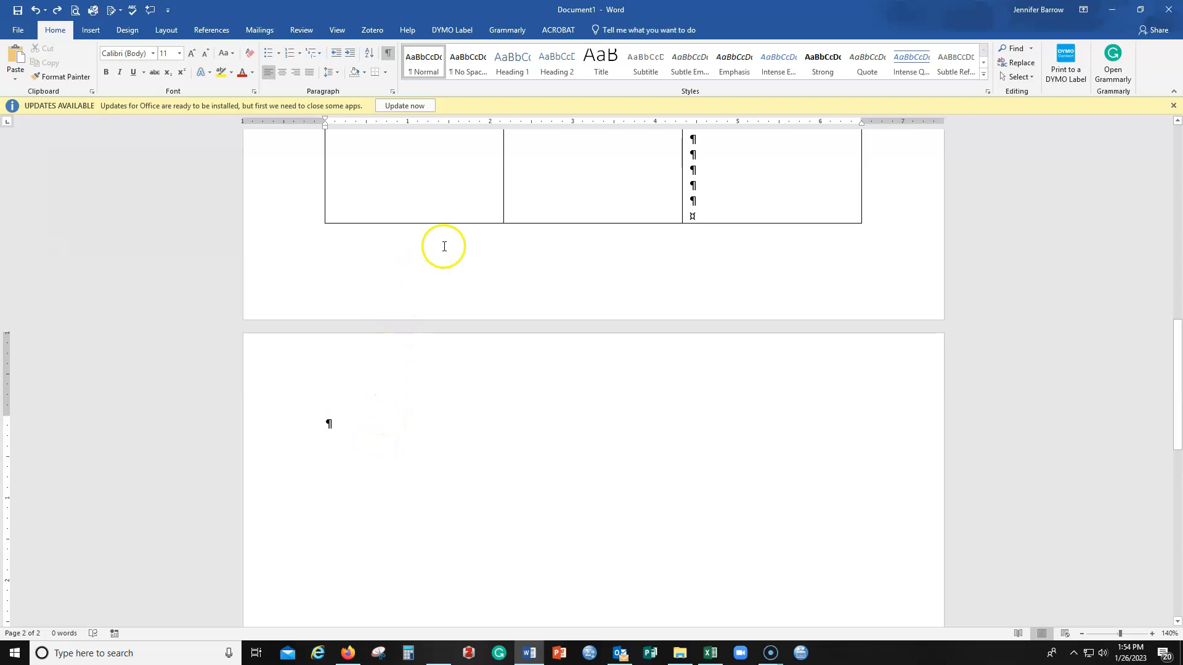
pyautogui.moveTo(382, 373)
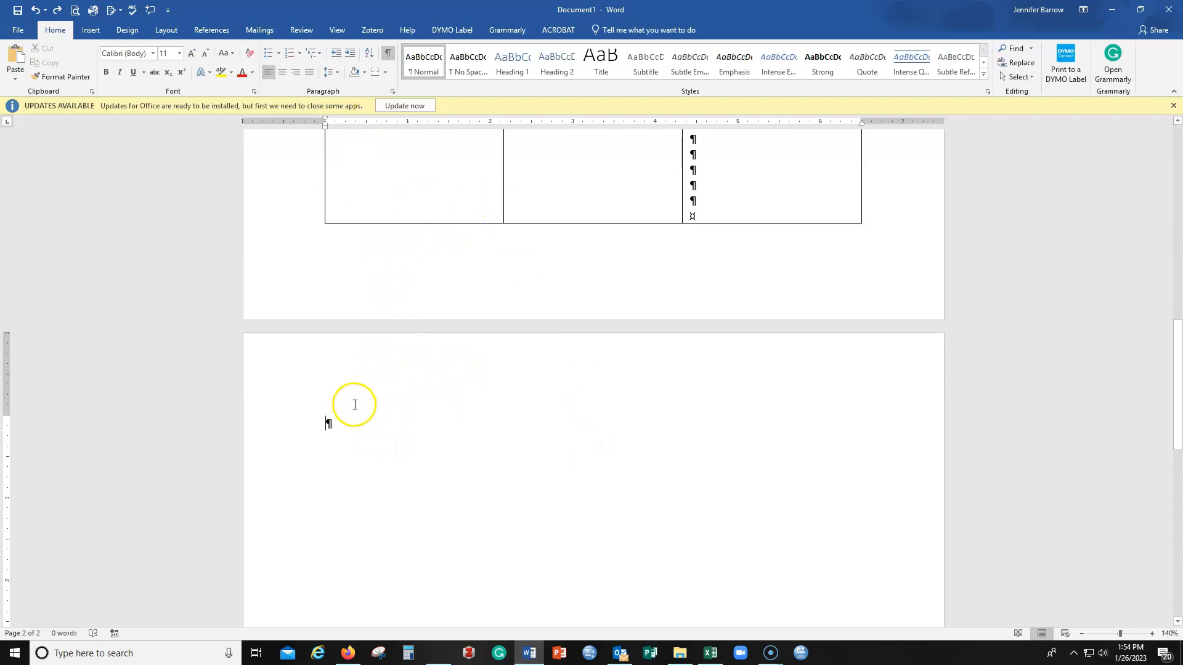
pyautogui.moveTo(358, 414)
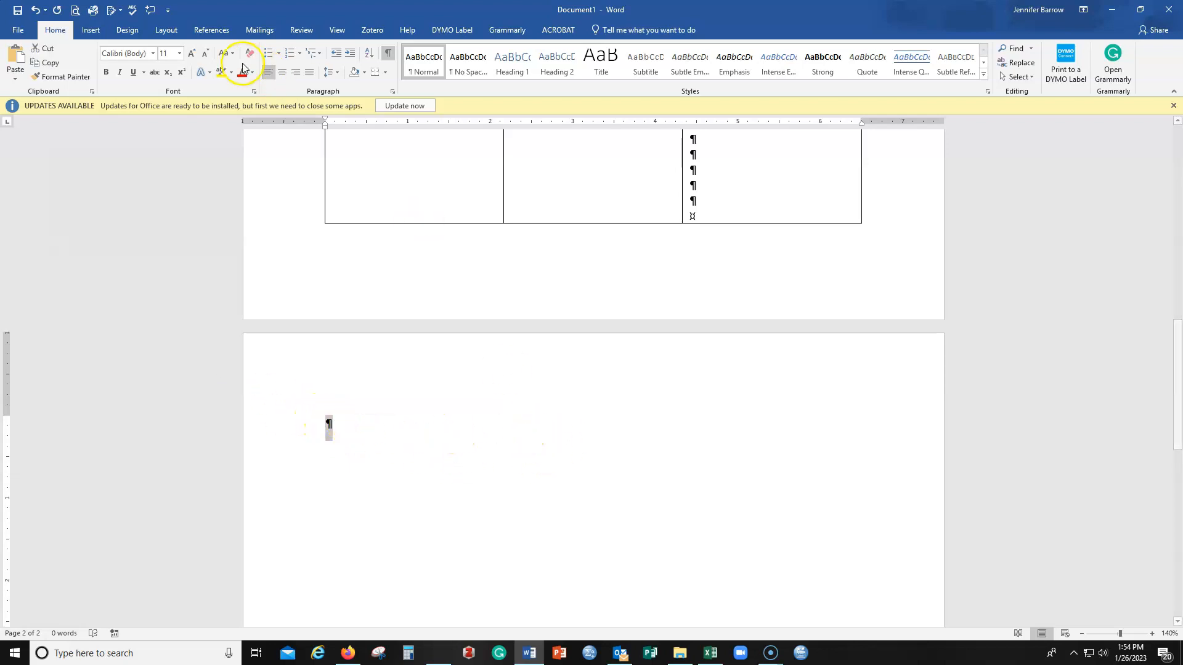
pyautogui.moveTo(206, 59)
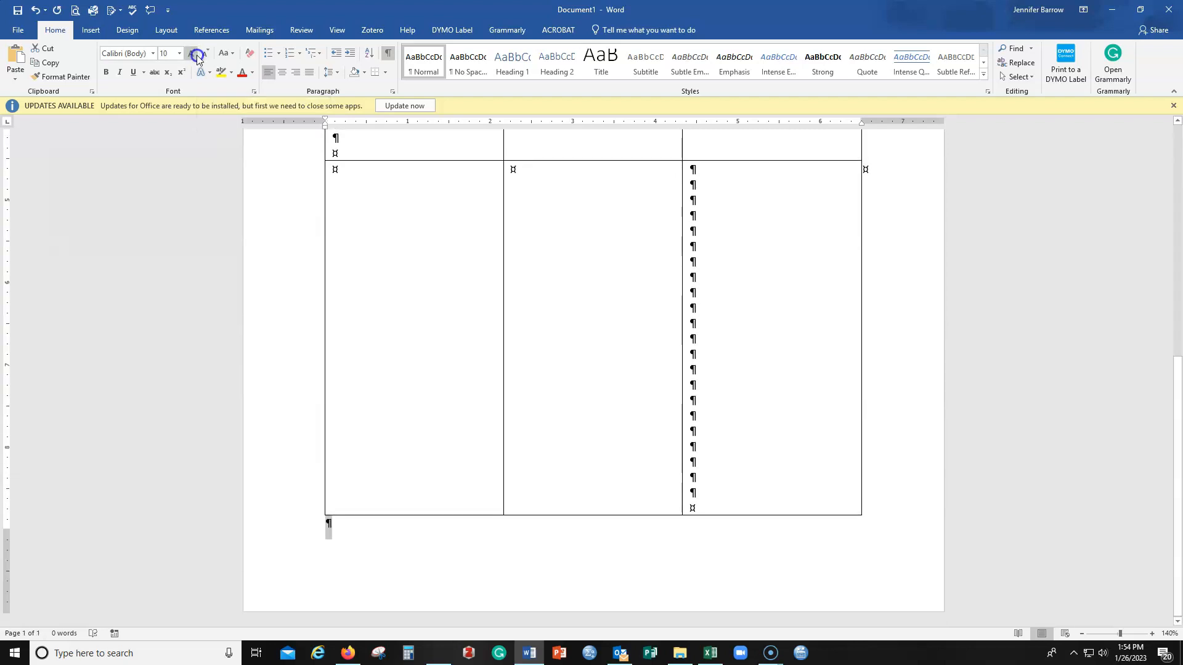
pyautogui.moveTo(205, 53)
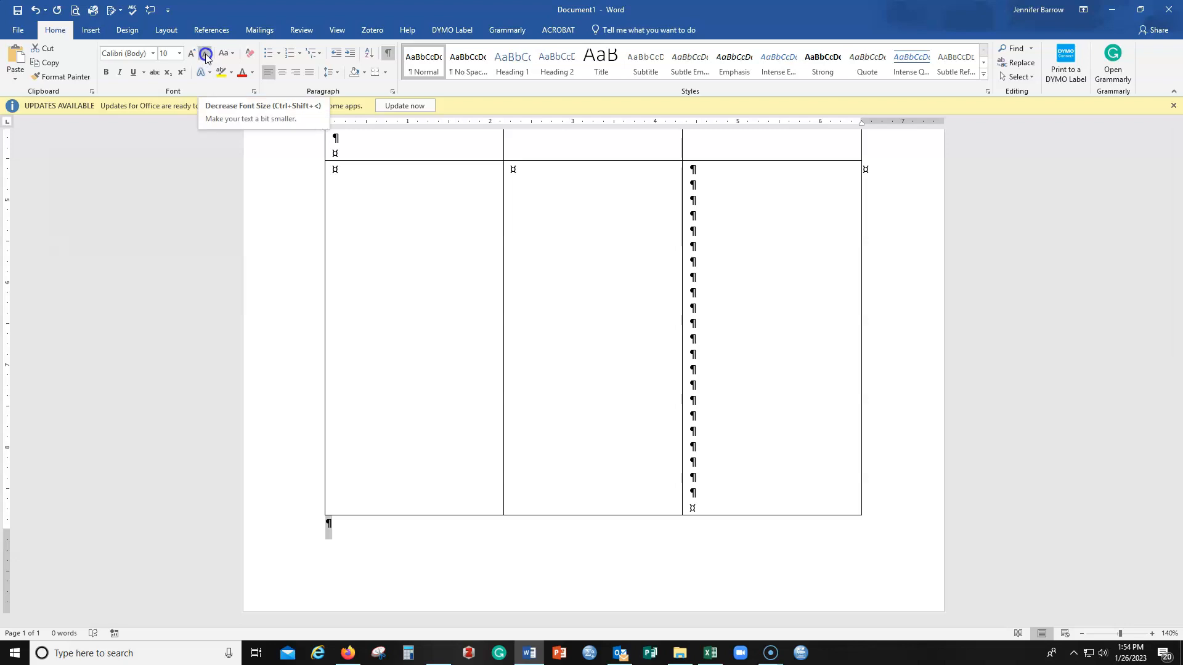
# Shrink the trailing paragraph mark to 1-point text so the table fits on one page.
pyautogui.click(192, 53)
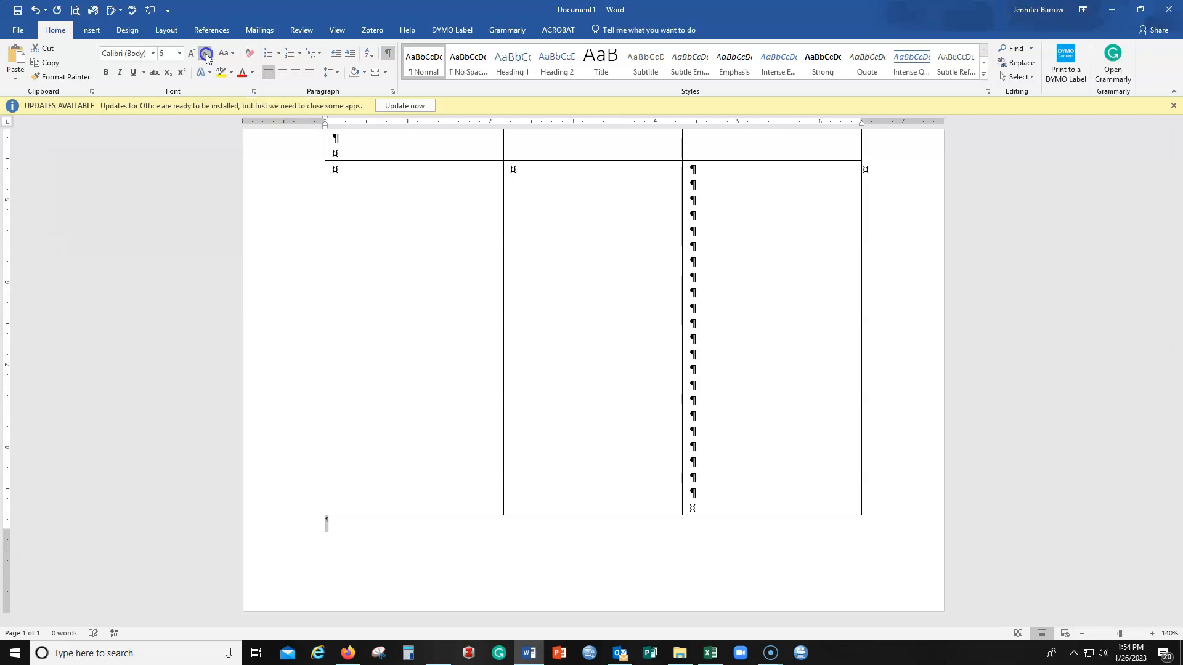
pyautogui.click(205, 53)
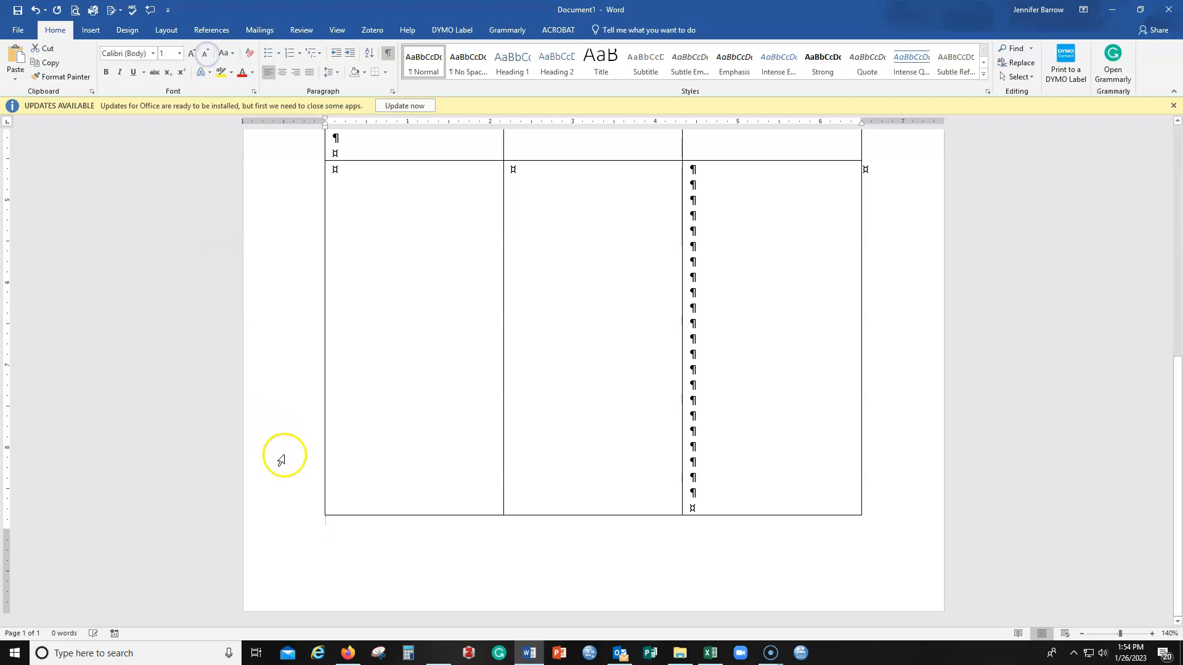
pyautogui.moveTo(334, 525)
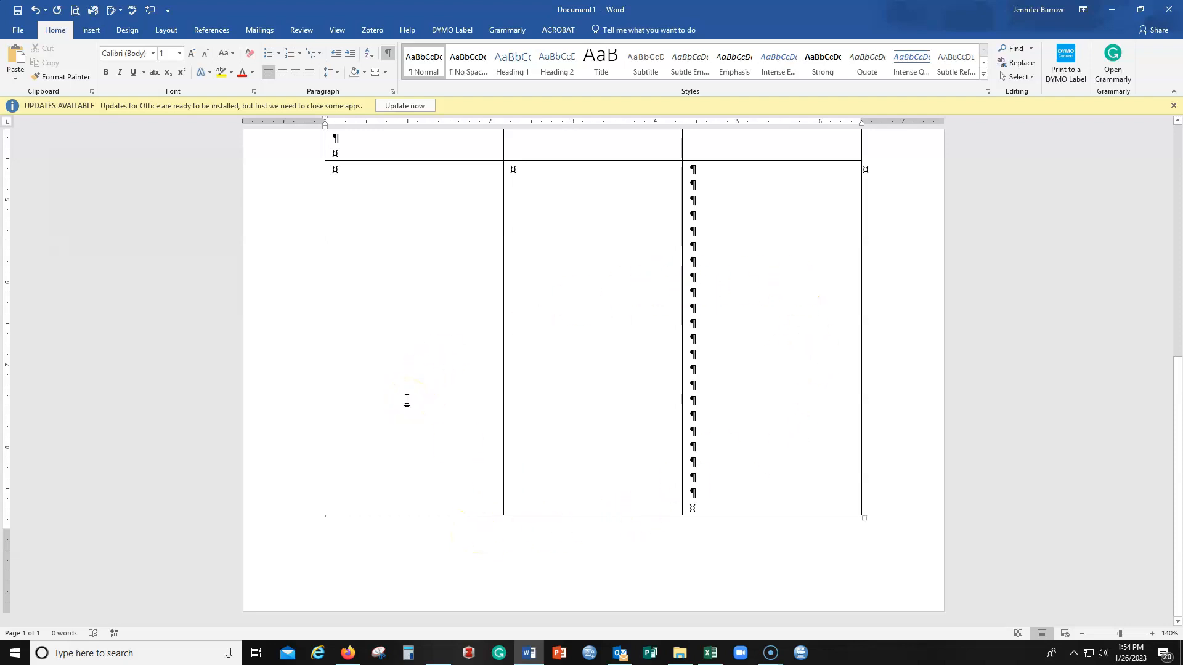
pyautogui.moveTo(566, 375)
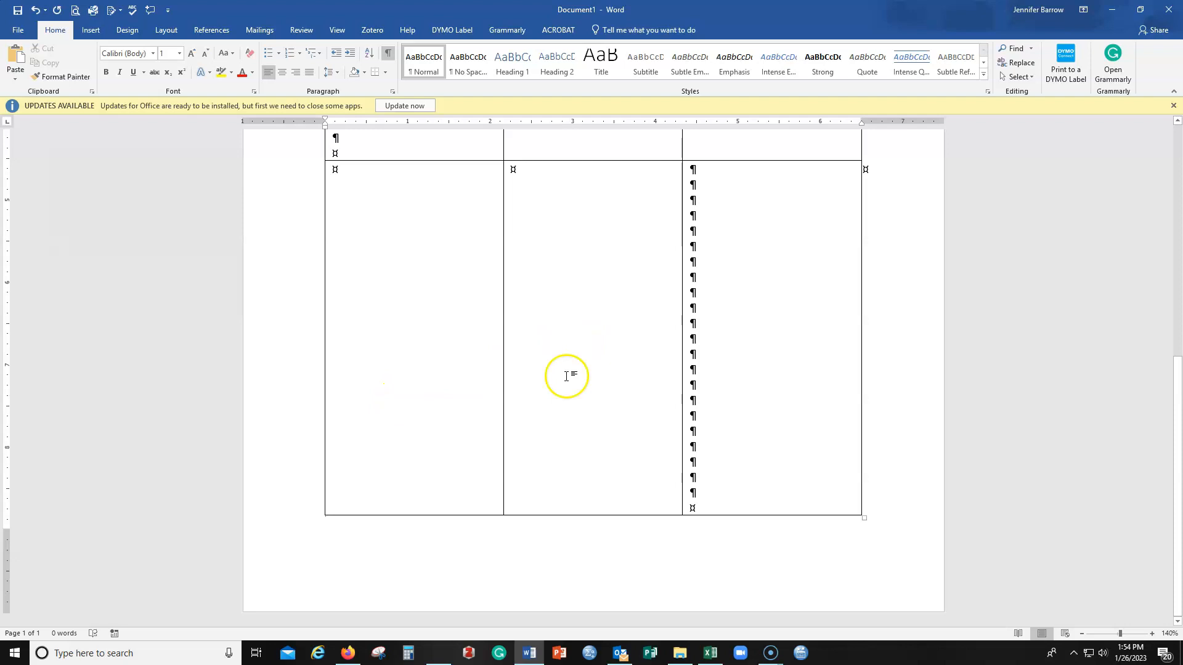
pyautogui.moveTo(425, 512)
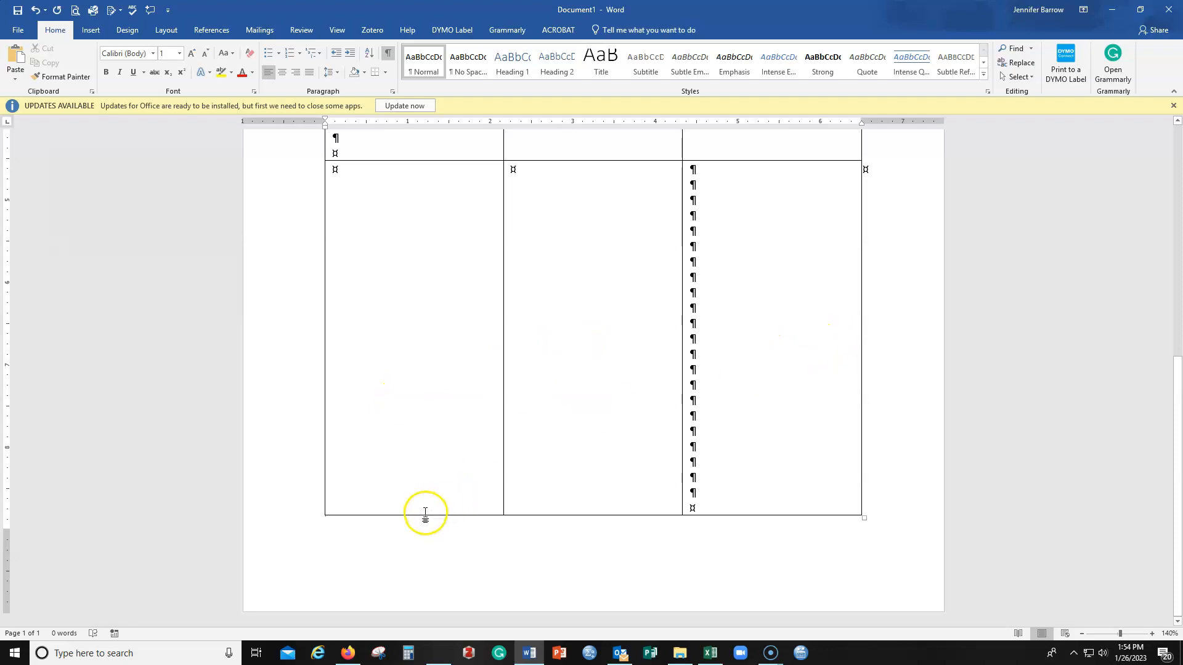
pyautogui.moveTo(411, 584)
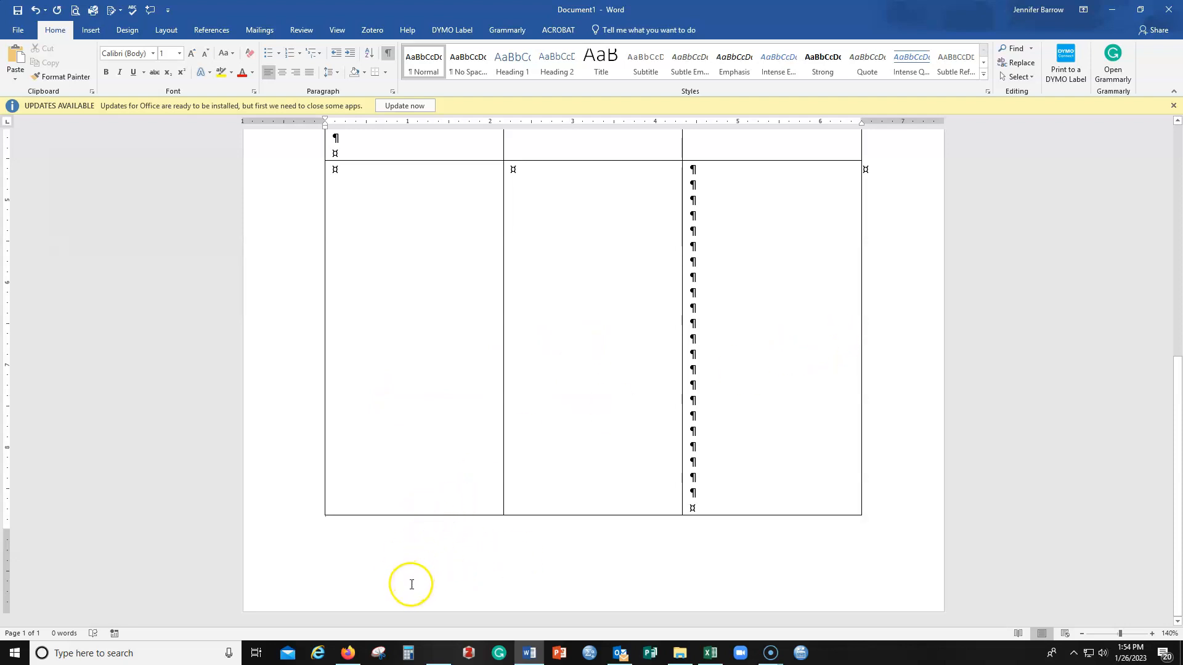
pyautogui.moveTo(94, 324)
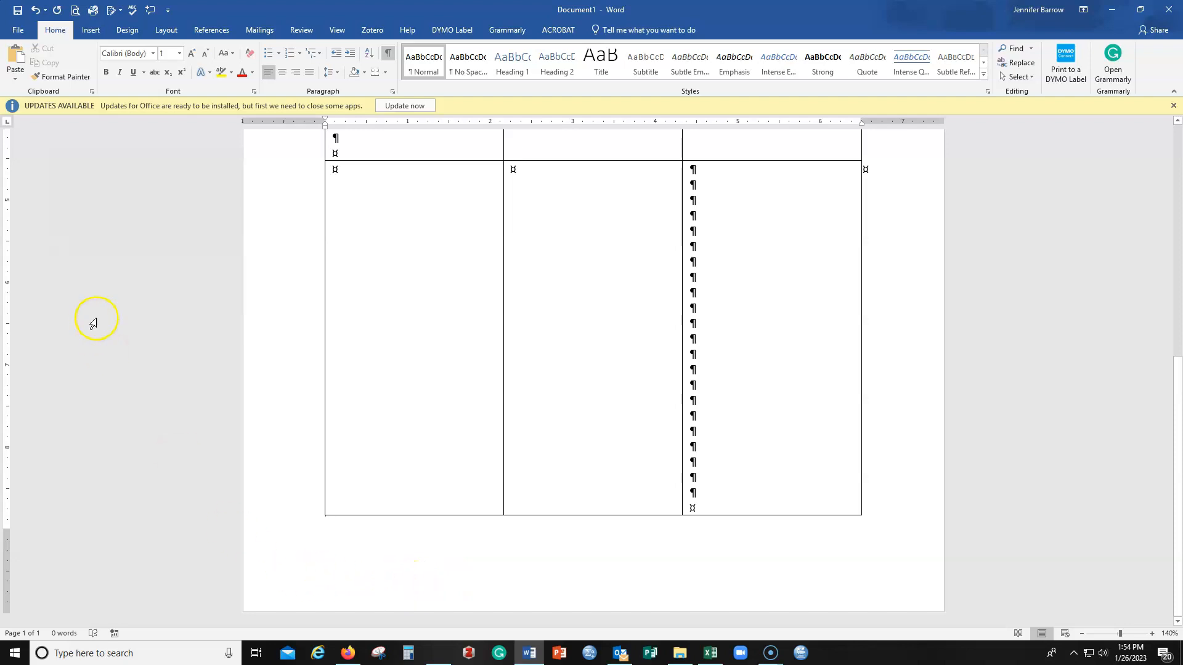